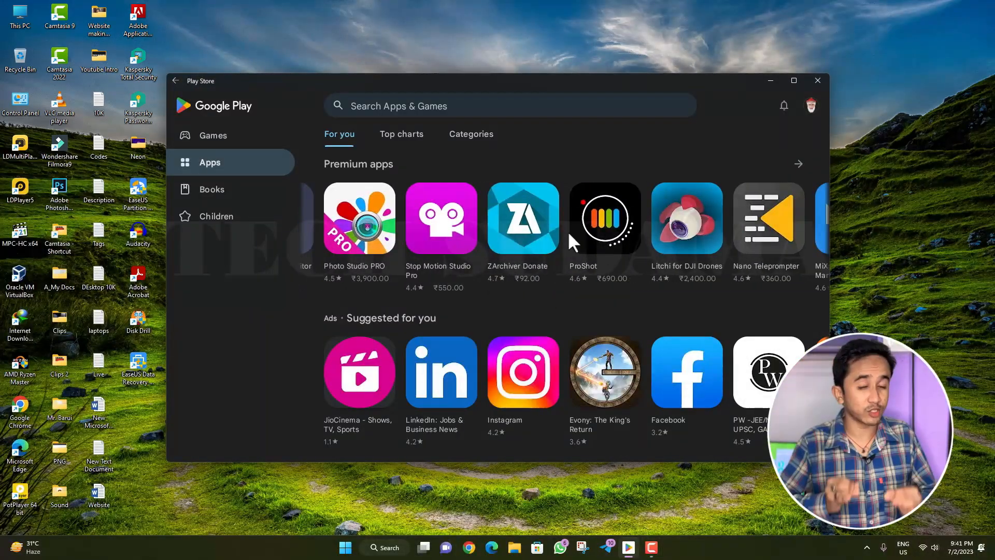
# - Close the Google Play Store window so only the desktop is visible
pyautogui.click(793, 80)
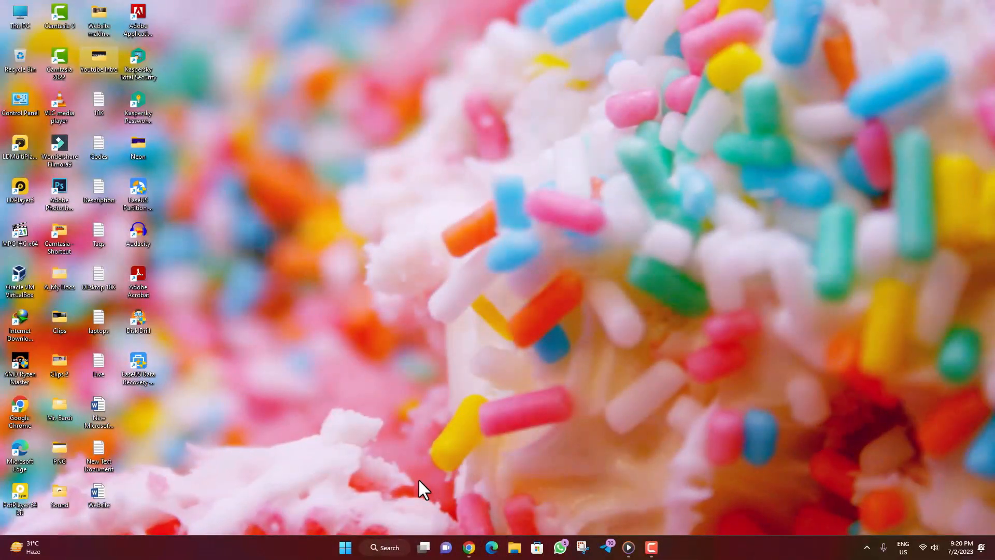
# - Tick Virtual Machine Platform, Windows Hypervisor Platform and Windows Subsystem for Linux in Windows Features
pyautogui.write('features')
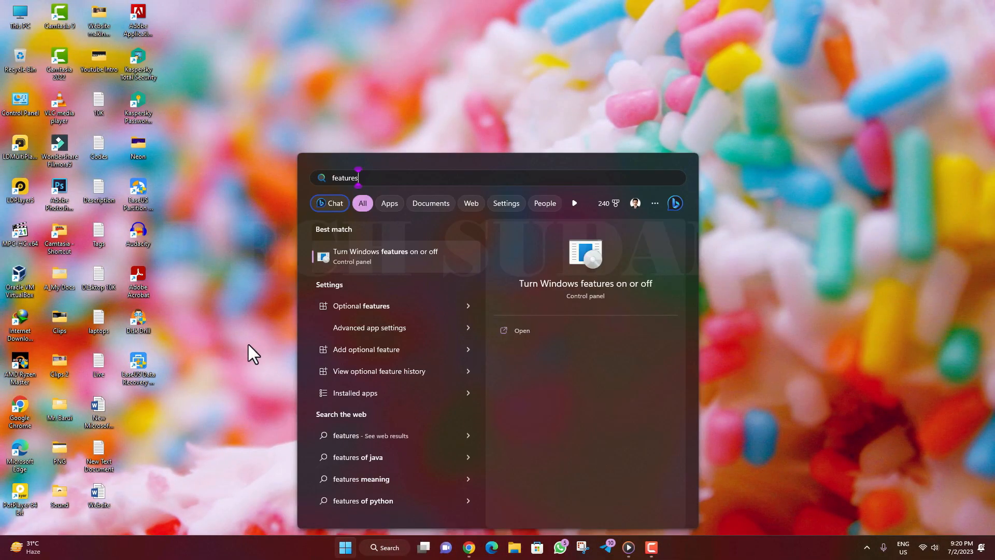
pyautogui.moveTo(355, 270)
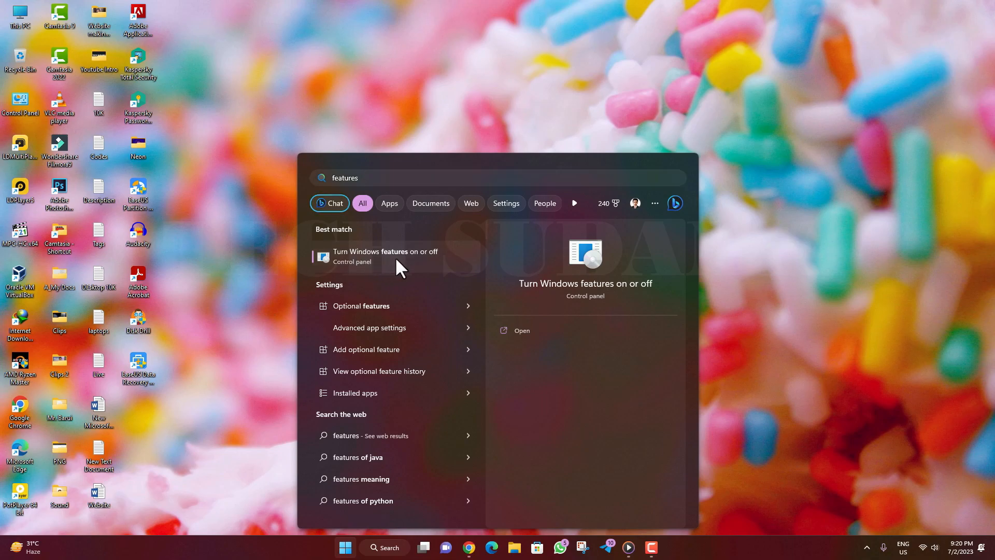
pyautogui.click(385, 256)
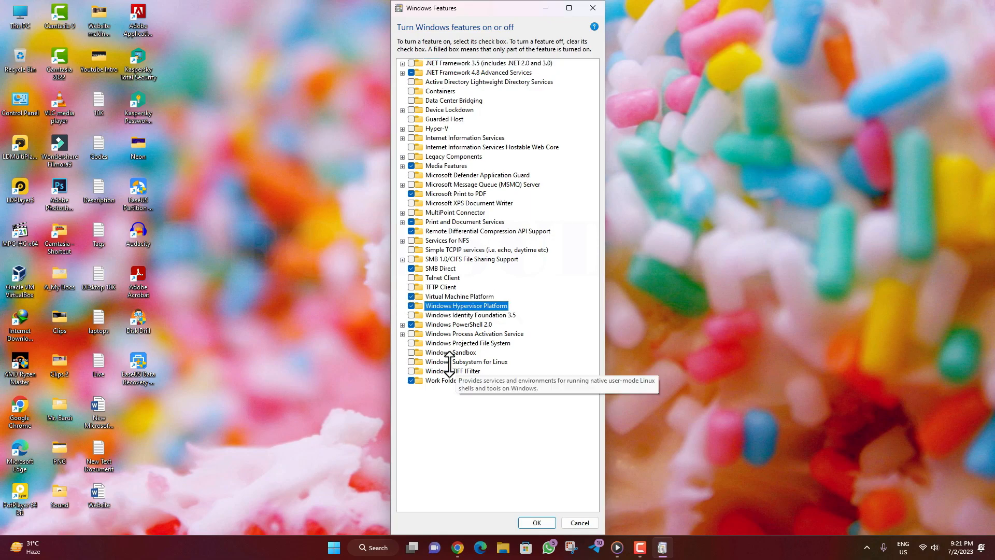
pyautogui.click(415, 362)
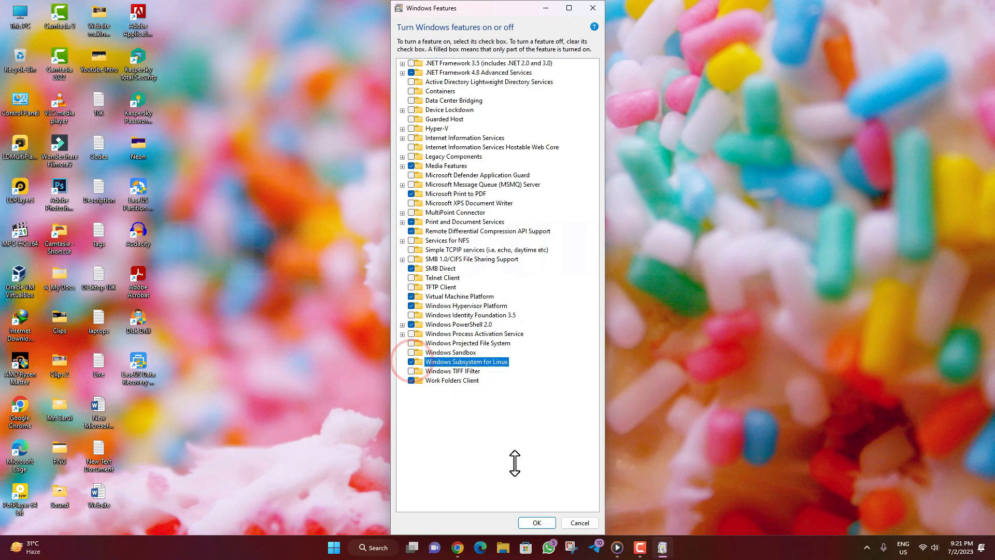
pyautogui.click(535, 523)
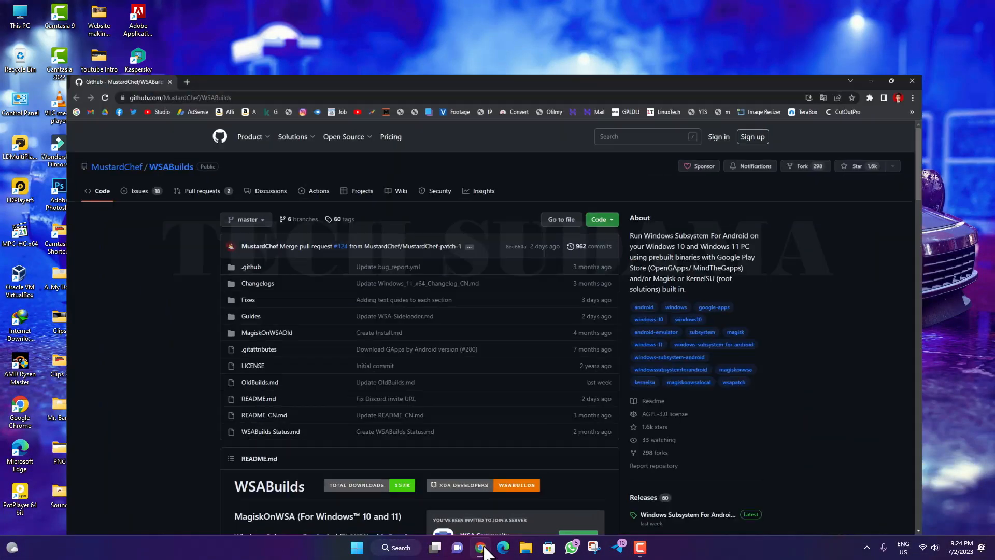
# - Maximize Chrome and read through the WSABuilds README requirements to reach the Downloads table
pyautogui.click(890, 82)
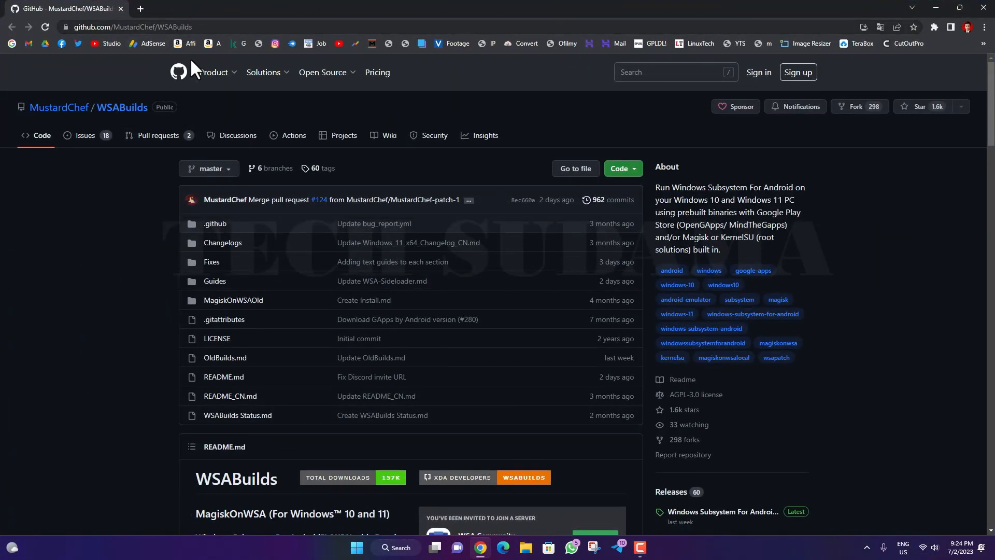
pyautogui.scroll(-3)
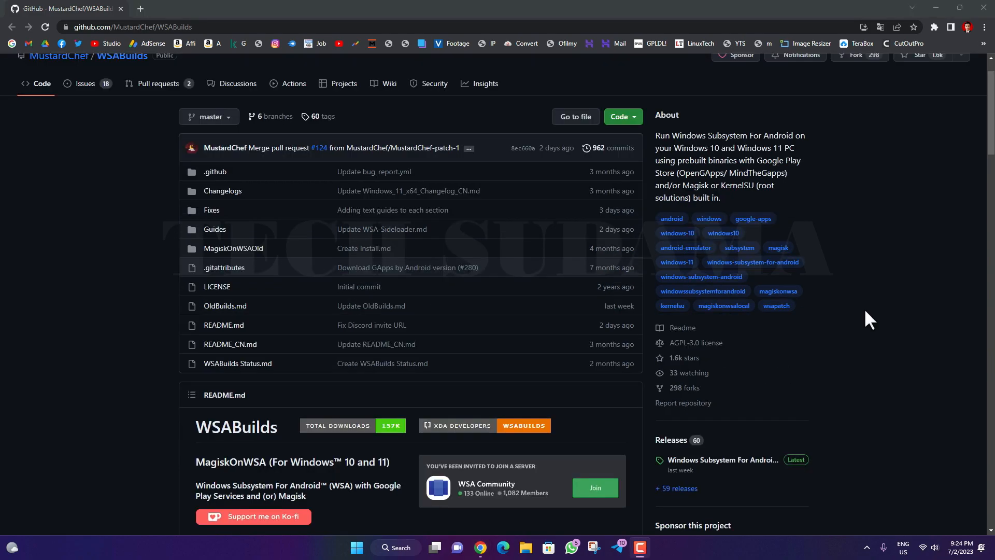
pyautogui.moveTo(800, 473)
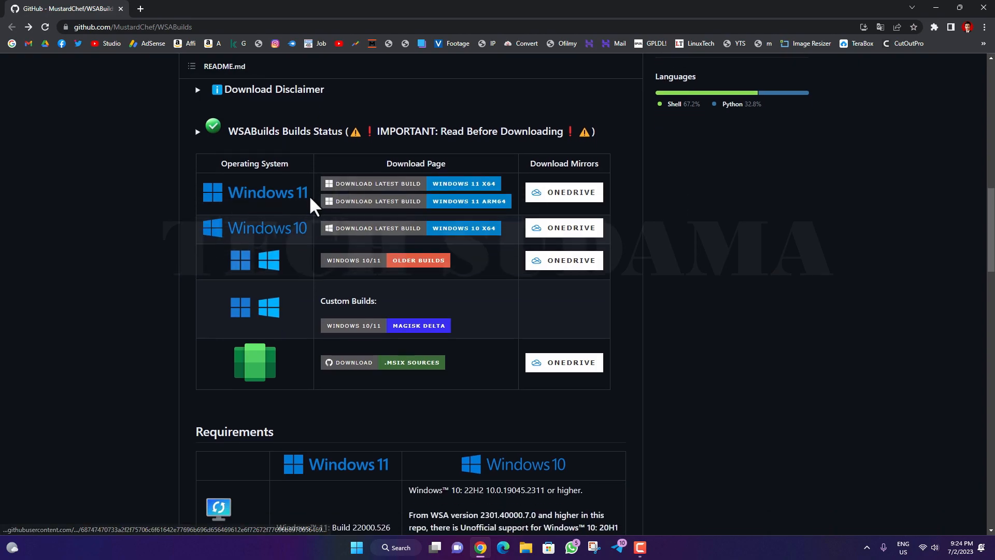
pyautogui.scroll(-3)
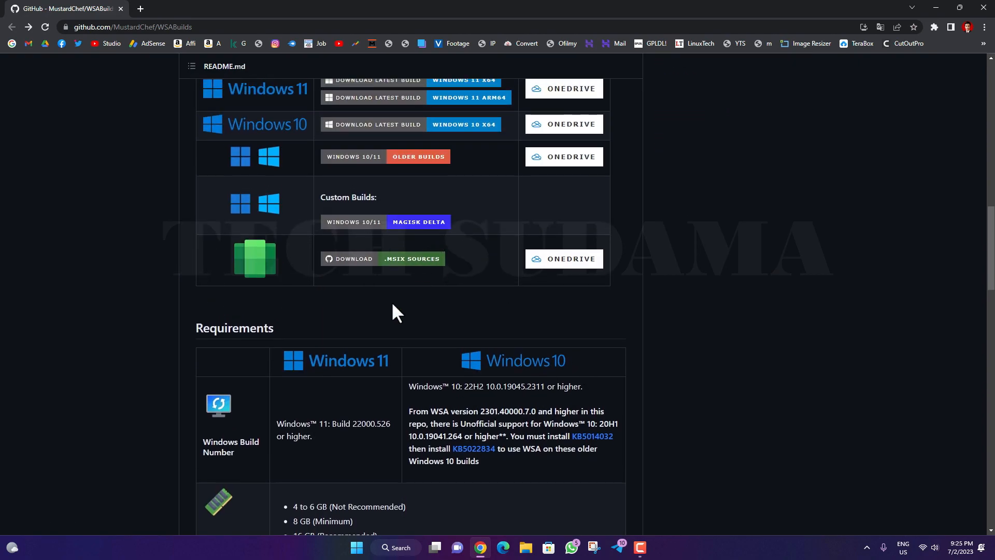
pyautogui.scroll(-3)
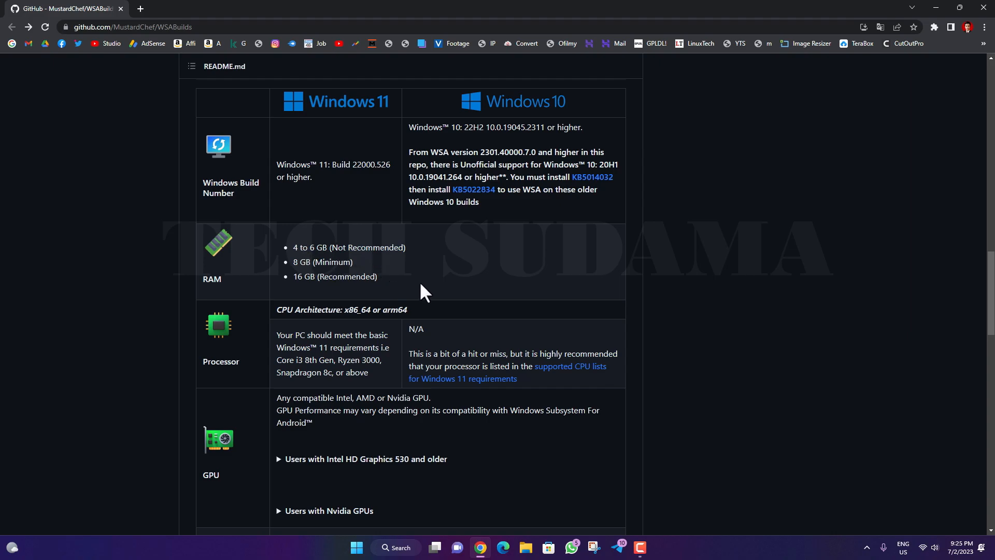
pyautogui.moveTo(332, 327)
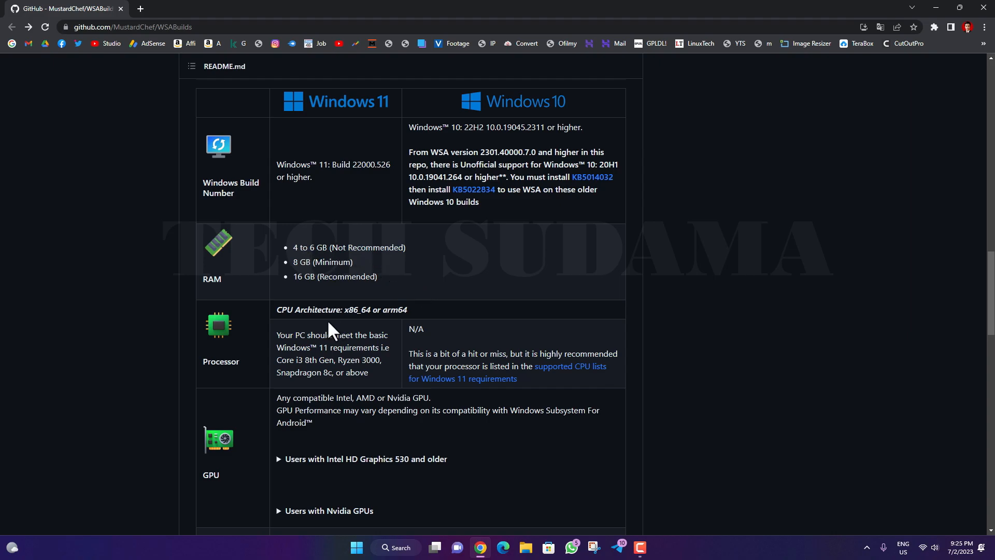
pyautogui.scroll(-3)
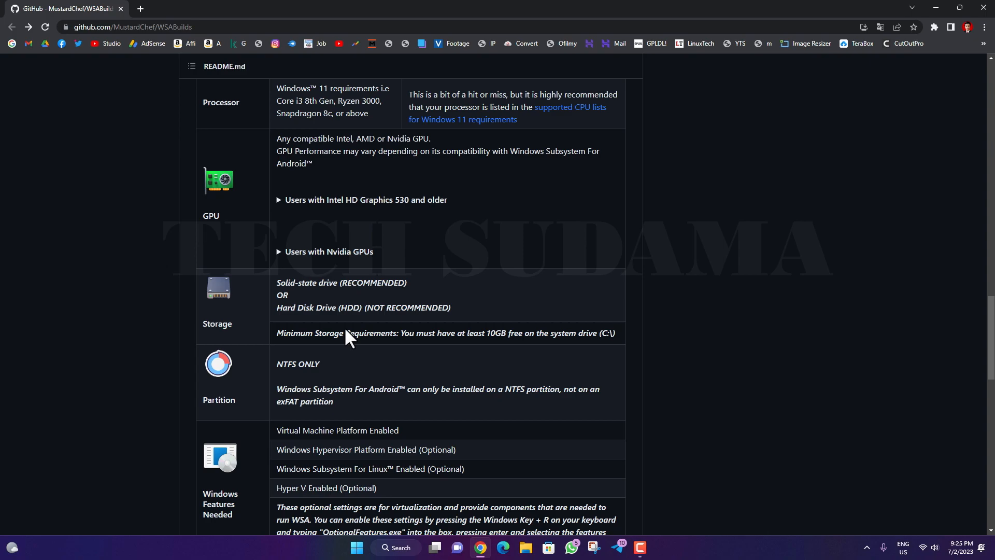
pyautogui.scroll(-3)
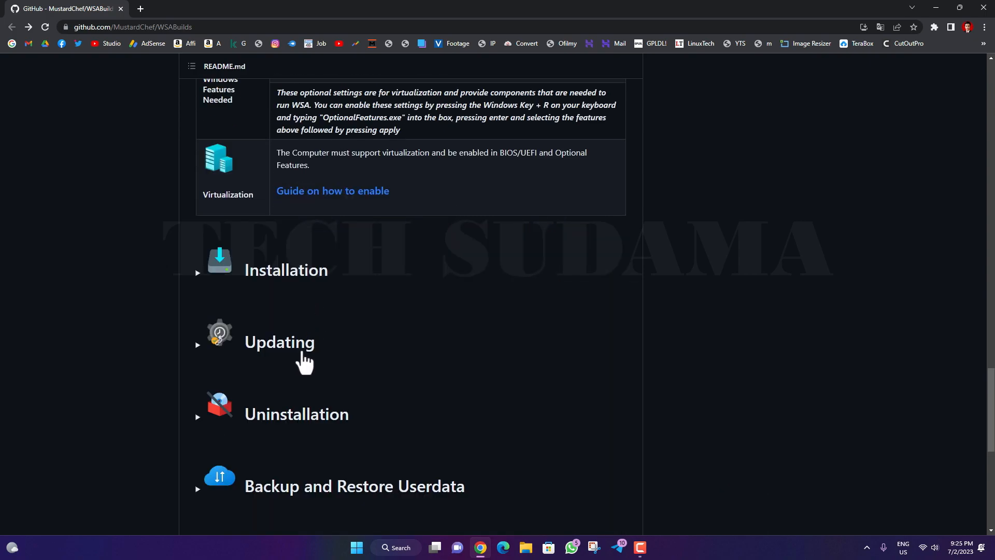
pyautogui.moveTo(306, 424)
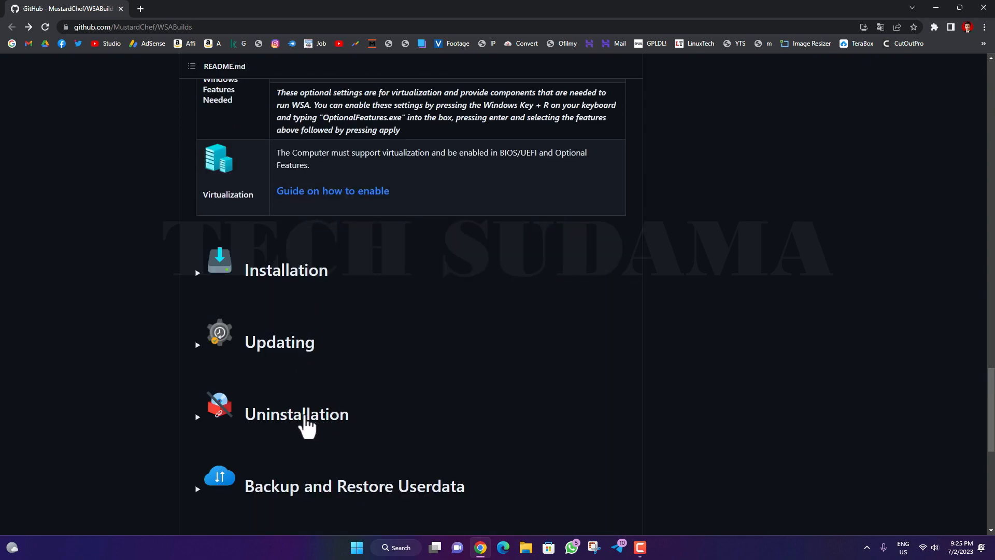
pyautogui.scroll(-3)
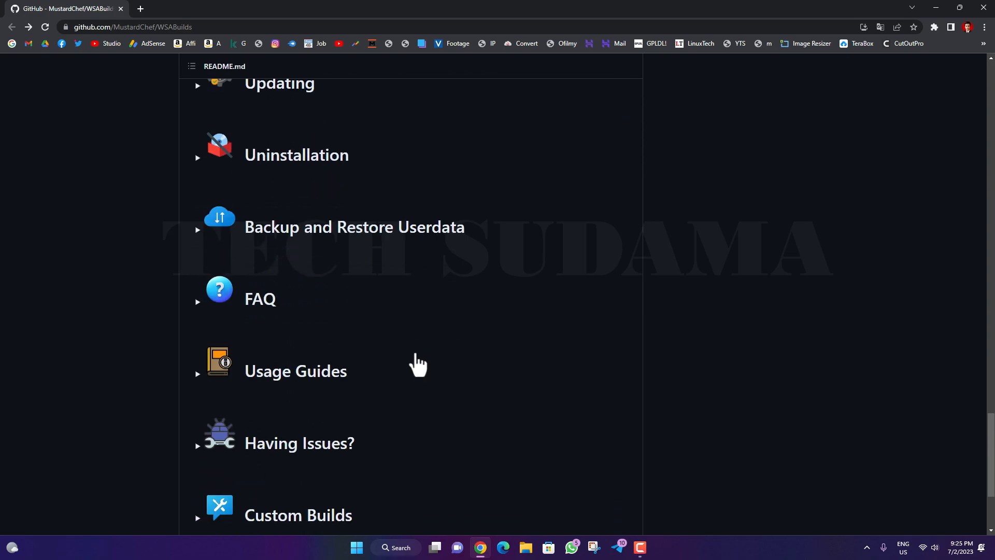
pyautogui.scroll(-3)
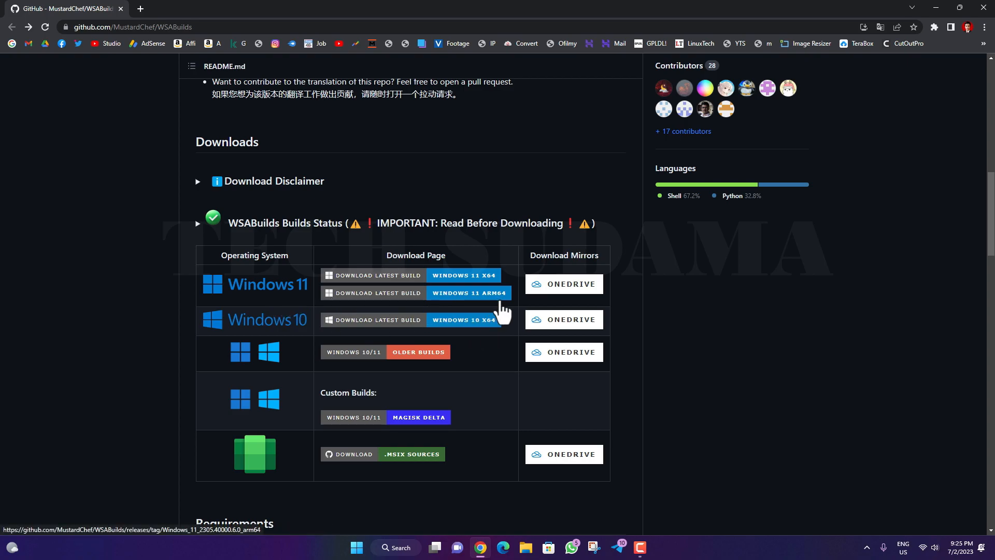
pyautogui.moveTo(273, 311)
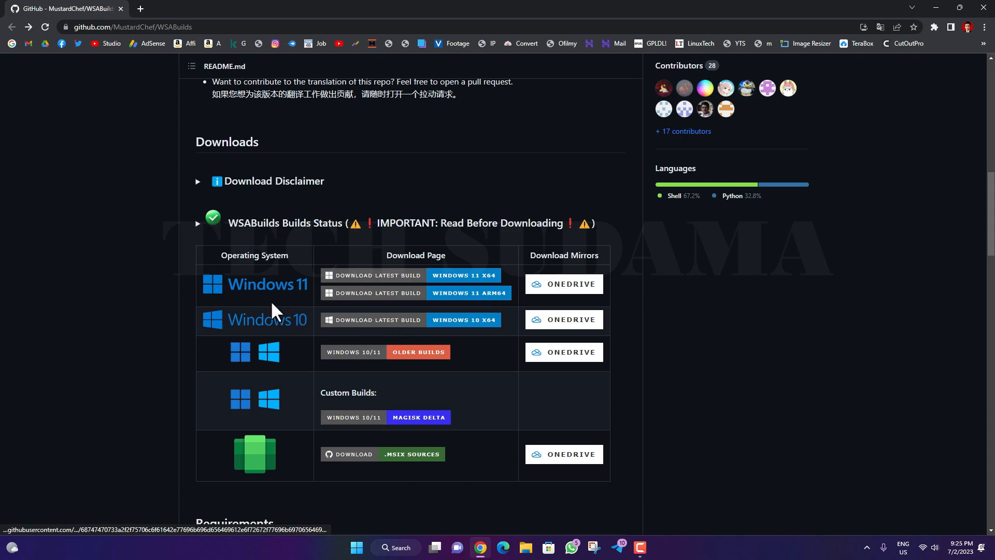
# - Download MindTheGapps-13.0-RemovedAmazon.zip from the latest Windows 11 x64 WSABuilds release assets
pyautogui.scroll(3)
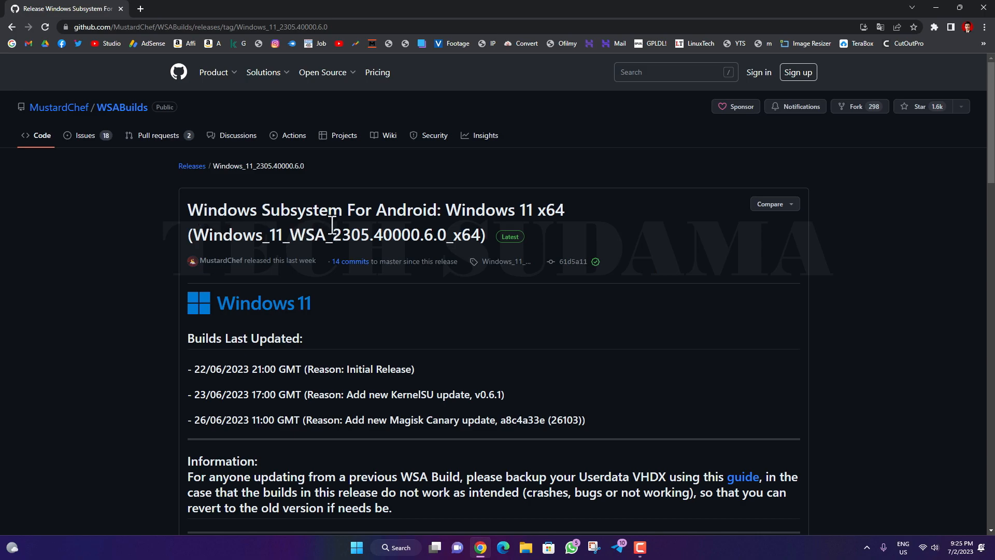
pyautogui.scroll(-3)
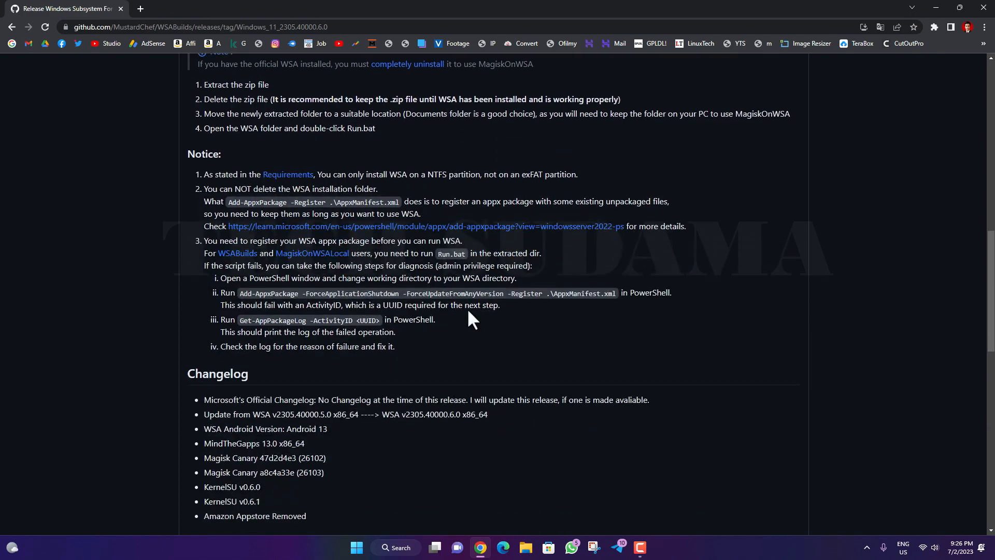
pyautogui.scroll(-3)
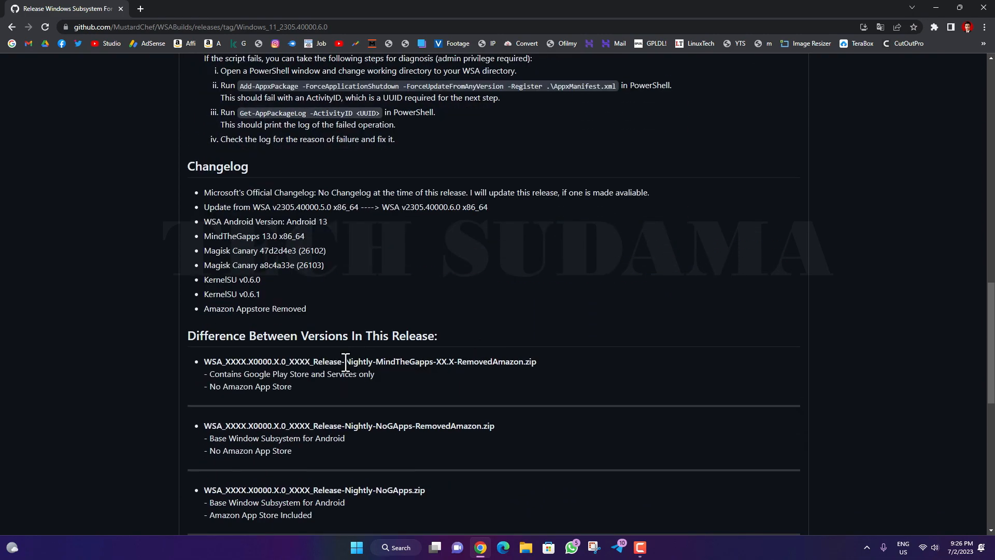
pyautogui.moveTo(345, 361); pyautogui.dragTo(433, 362)
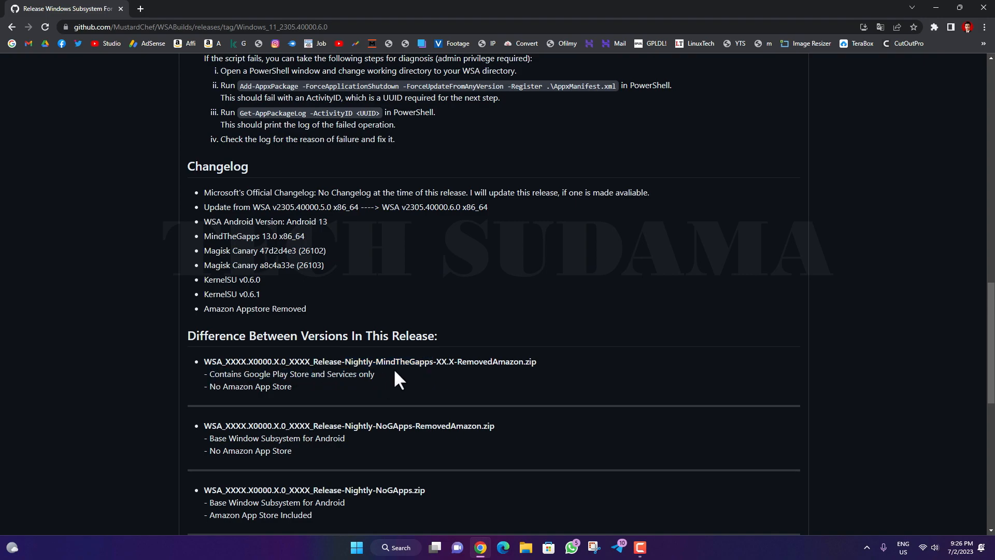
pyautogui.scroll(-3)
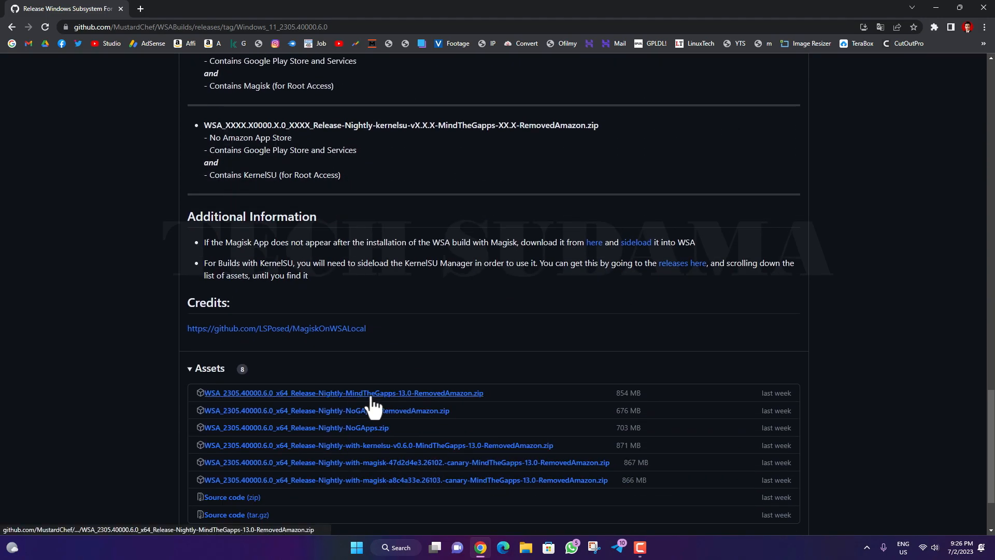
pyautogui.click(343, 393)
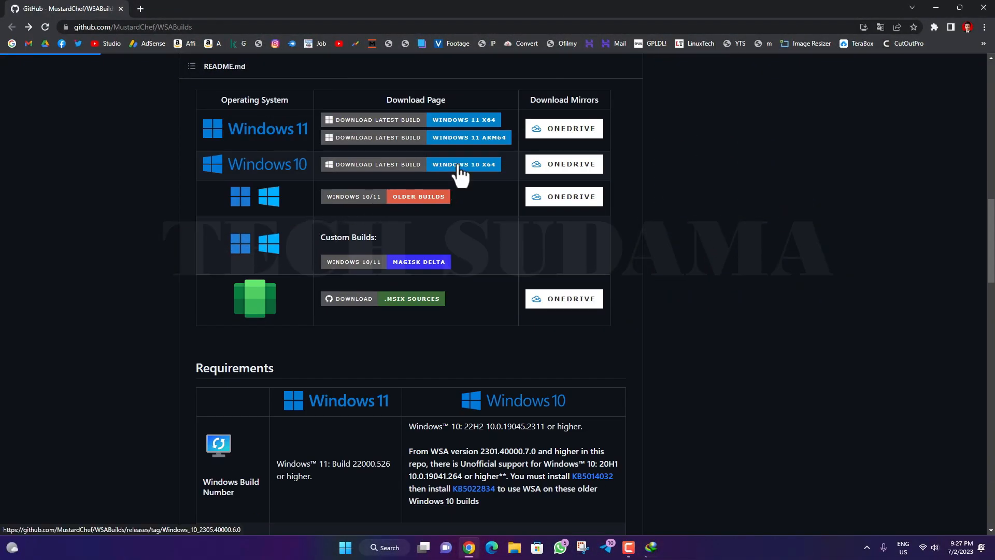
pyautogui.click(464, 167)
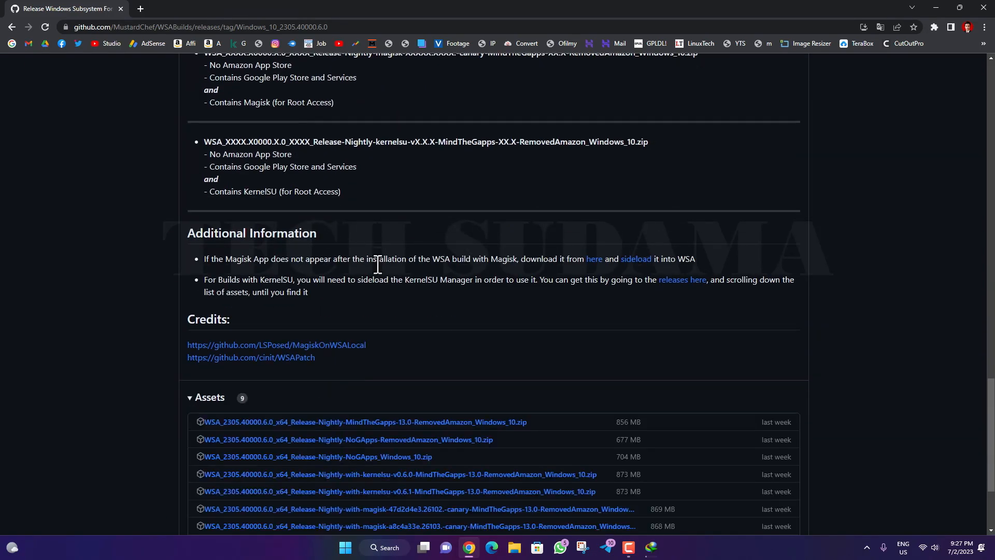
# - Leave the WSA release page and bring up File Explorer at This PC
pyautogui.scroll(-3)
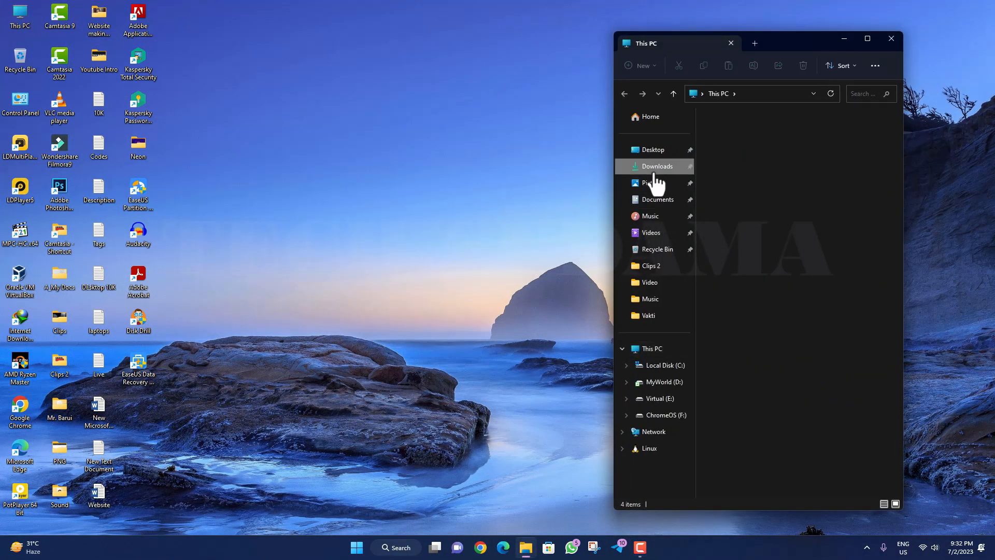
# - Extract the WSA MindTheGapps zip into Downloads > Compressed and delete the original zip
pyautogui.click(657, 166)
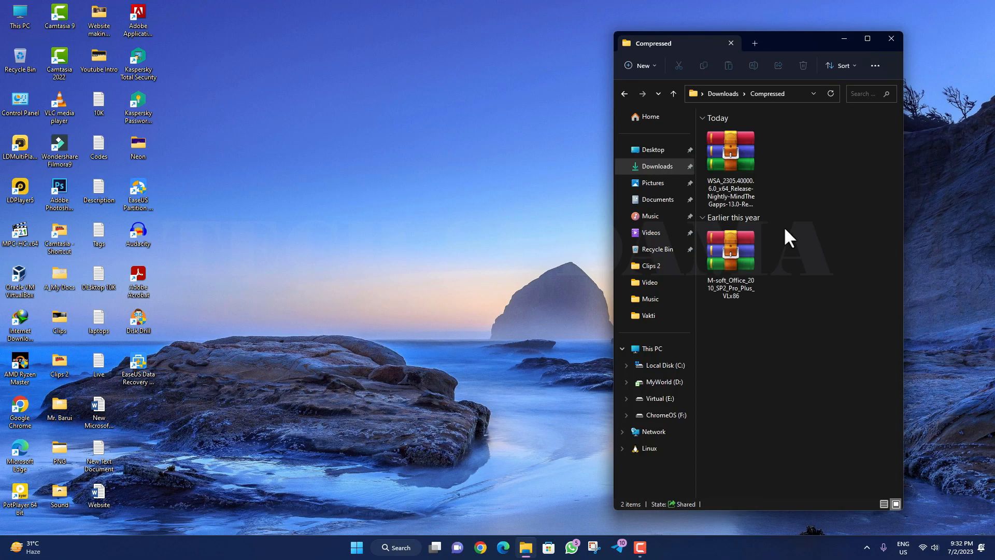
pyautogui.click(730, 150)
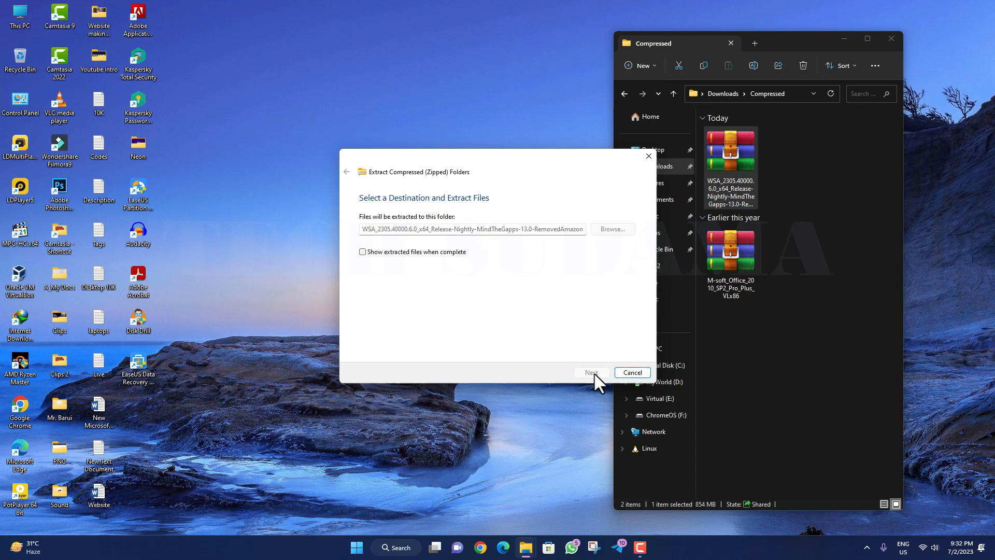
pyautogui.click(590, 373)
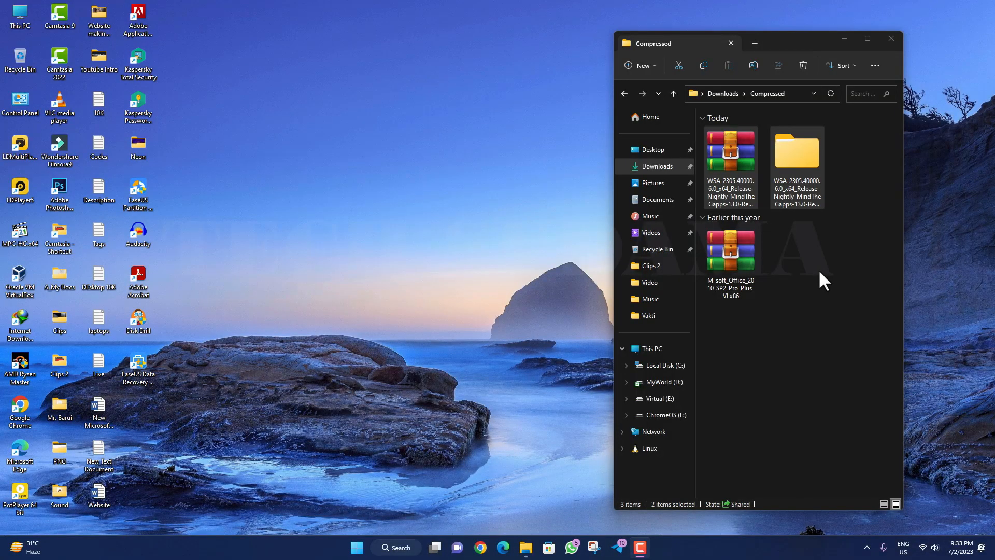
pyautogui.press('win+r')
pyautogui.write('gpedit.msc')
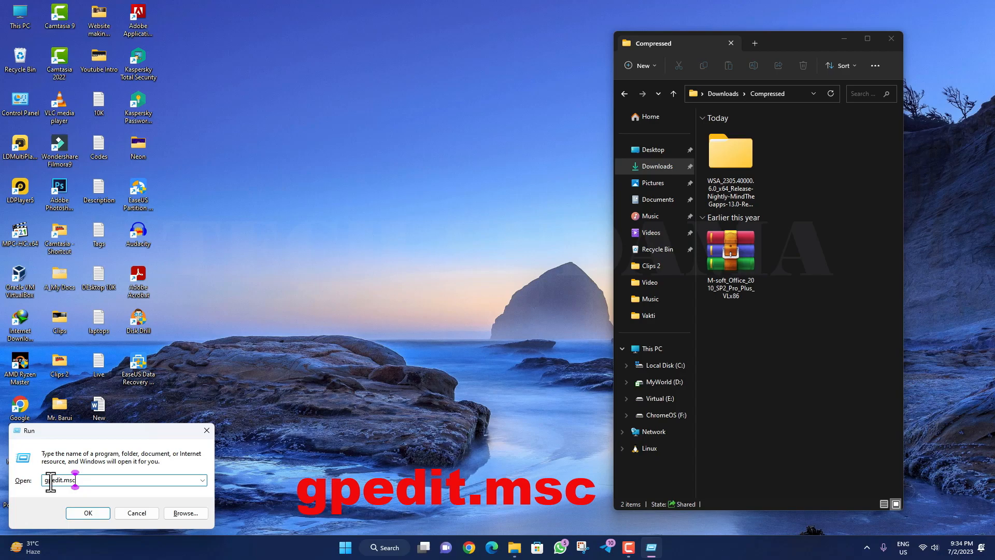
# - Set the Windows PowerShell 'Turn on Script Execution' policy to Enabled with 'Allow all scripts'
pyautogui.click(88, 513)
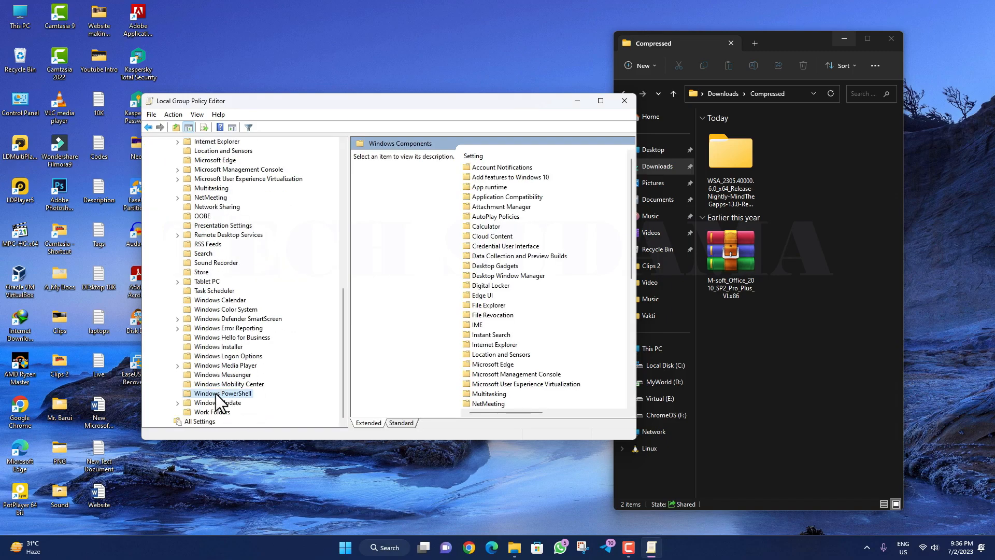
pyautogui.click(223, 393)
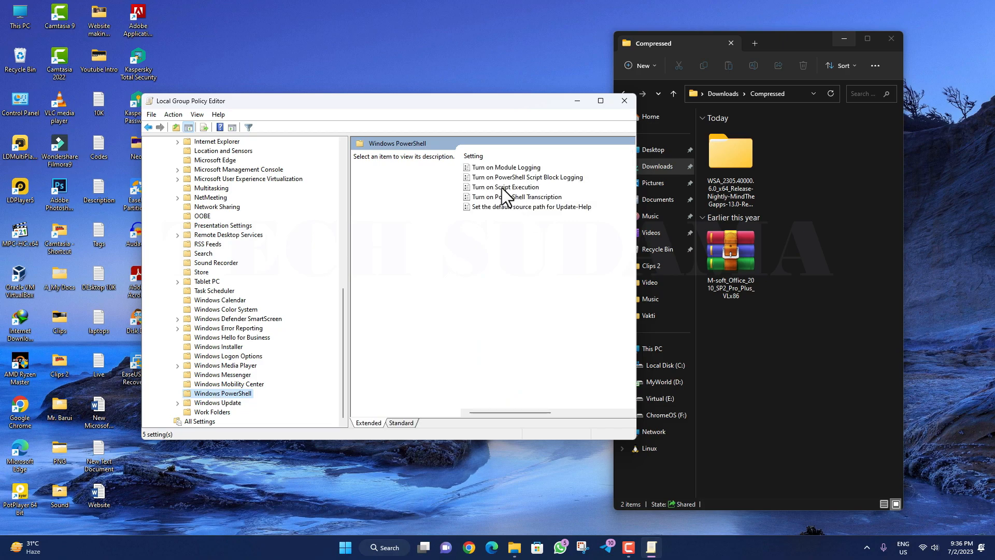
pyautogui.click(506, 187)
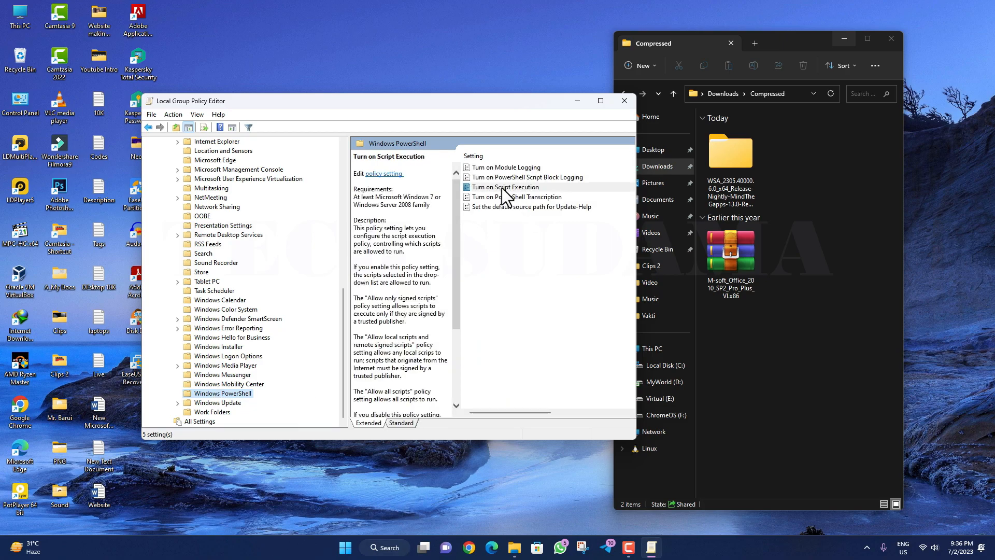
pyautogui.rightClick(506, 187)
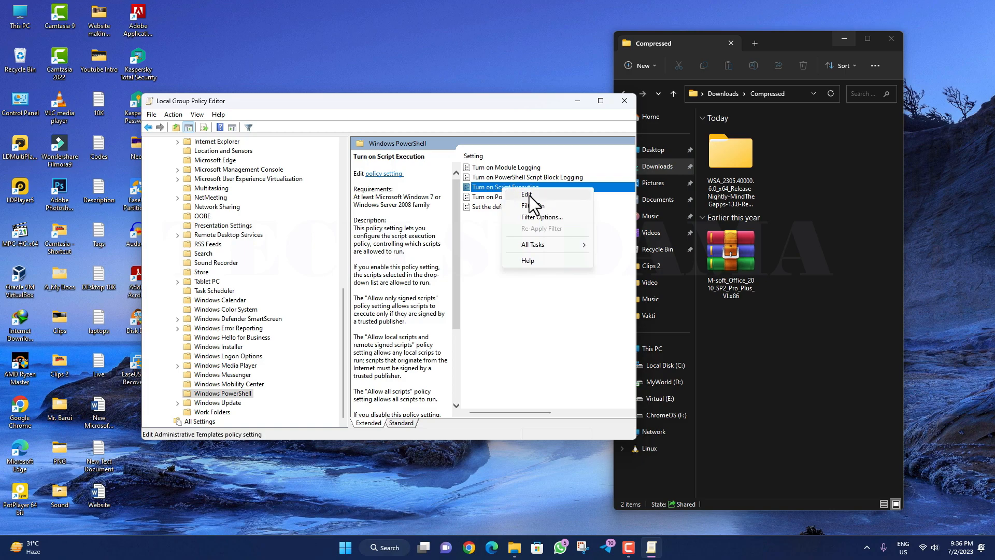
pyautogui.click(526, 194)
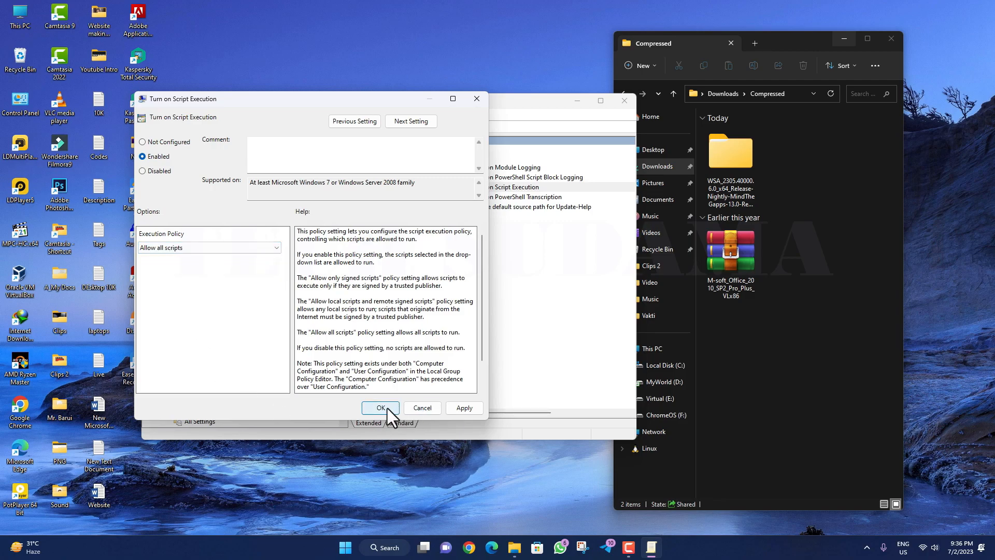
pyautogui.click(380, 408)
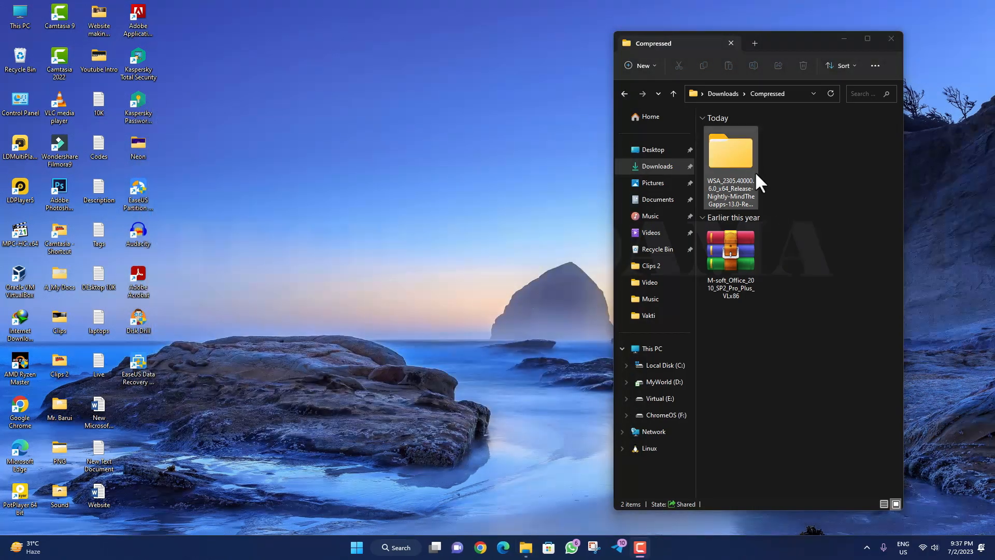
# - Run the Install script from the extracted WSA folder, continuing past the diagnostic data prompt
pyautogui.doubleClick(730, 150)
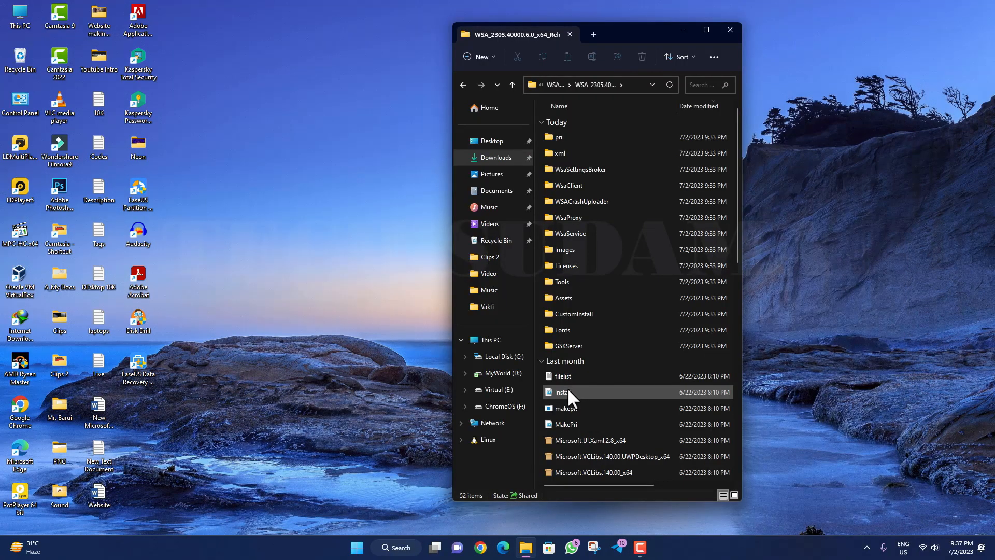
pyautogui.click(564, 392)
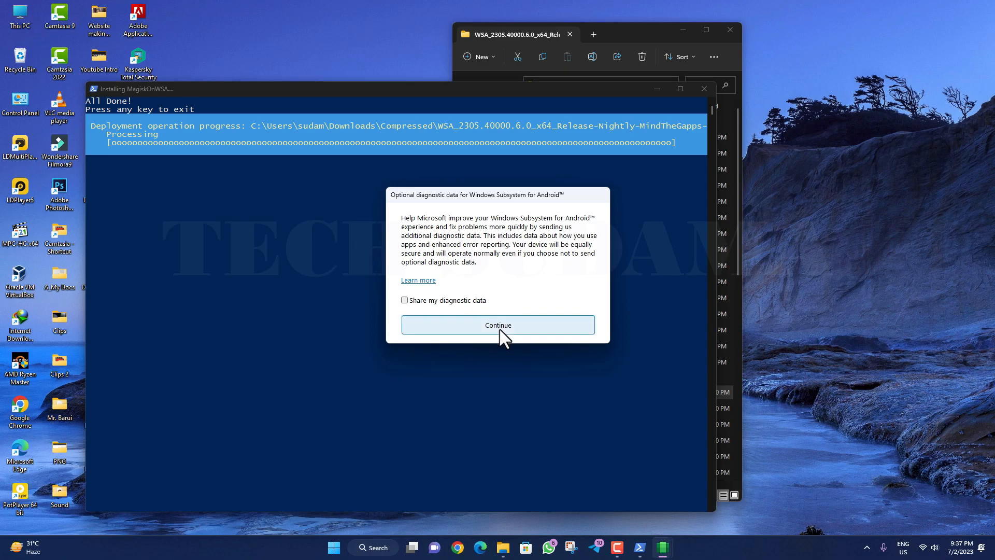
pyautogui.click(498, 325)
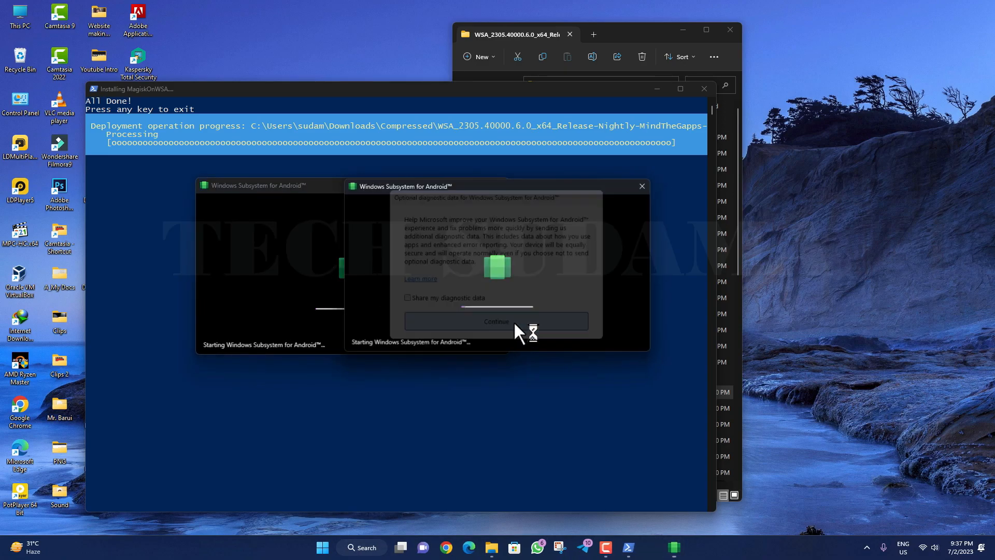
pyautogui.click(496, 321)
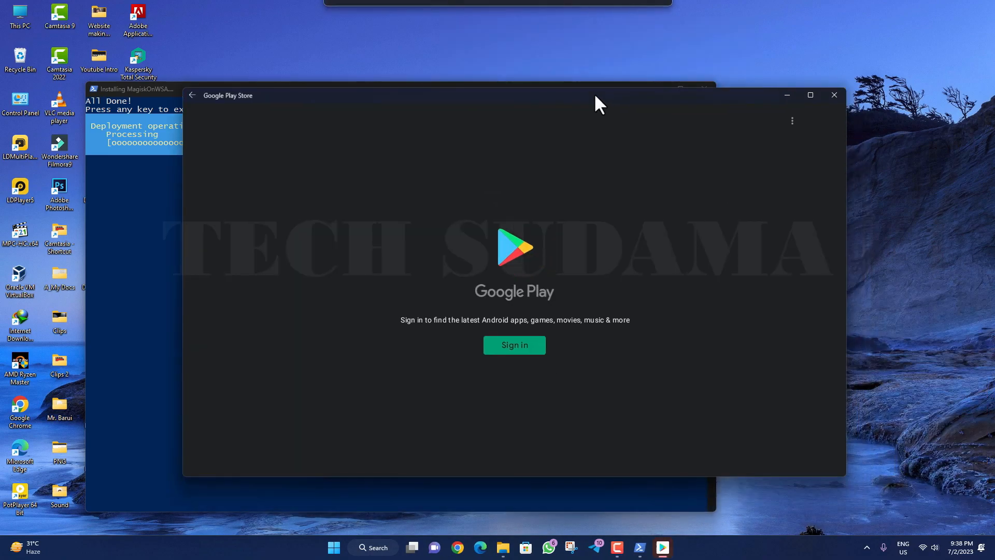
pyautogui.moveTo(592, 311)
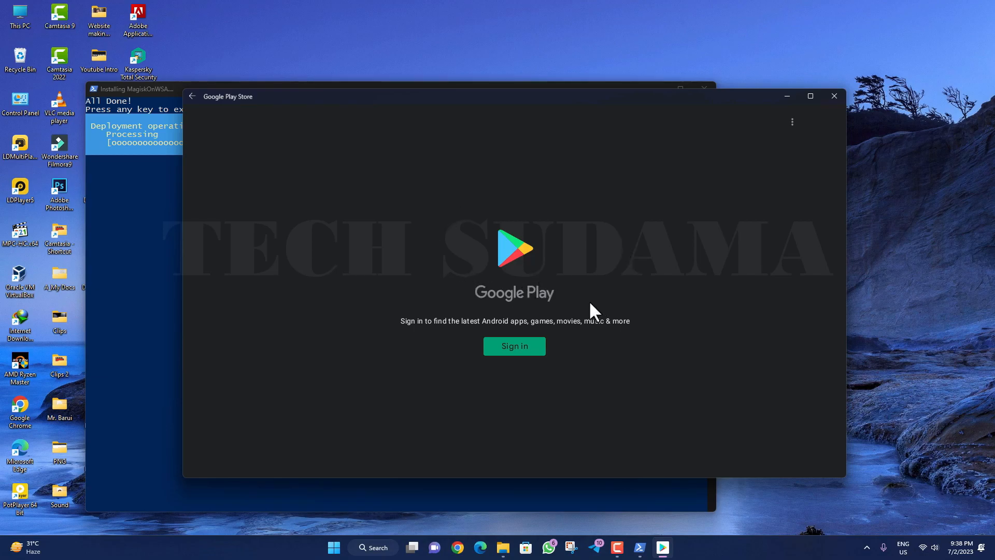
# - Sign in to Google Play, agree to Google's terms of service, then close the store
pyautogui.click(514, 345)
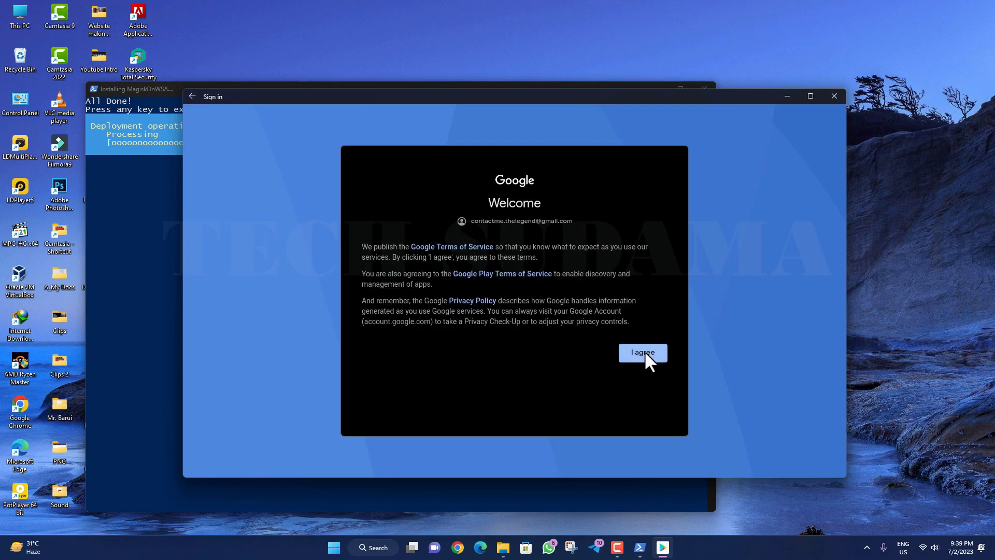
pyautogui.click(642, 352)
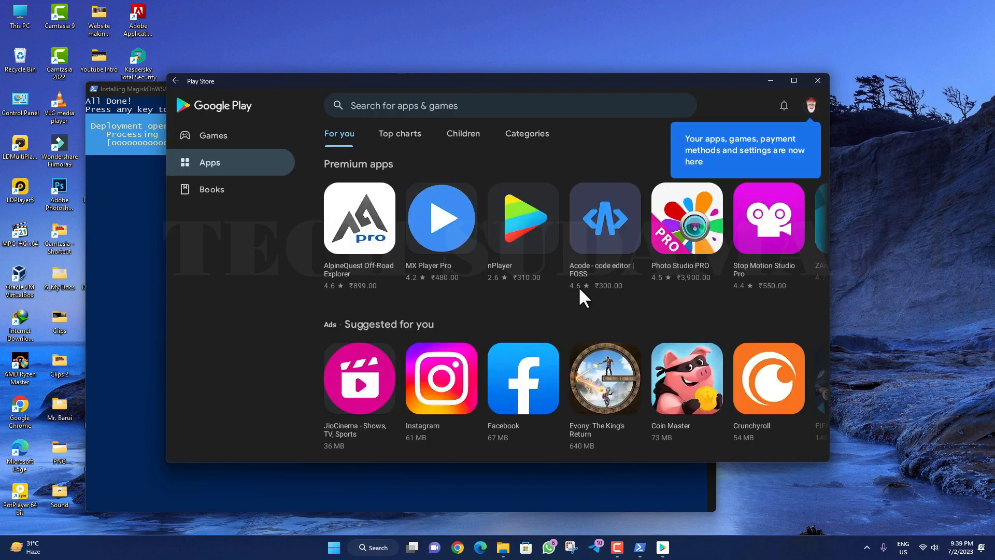
pyautogui.moveTo(818, 81)
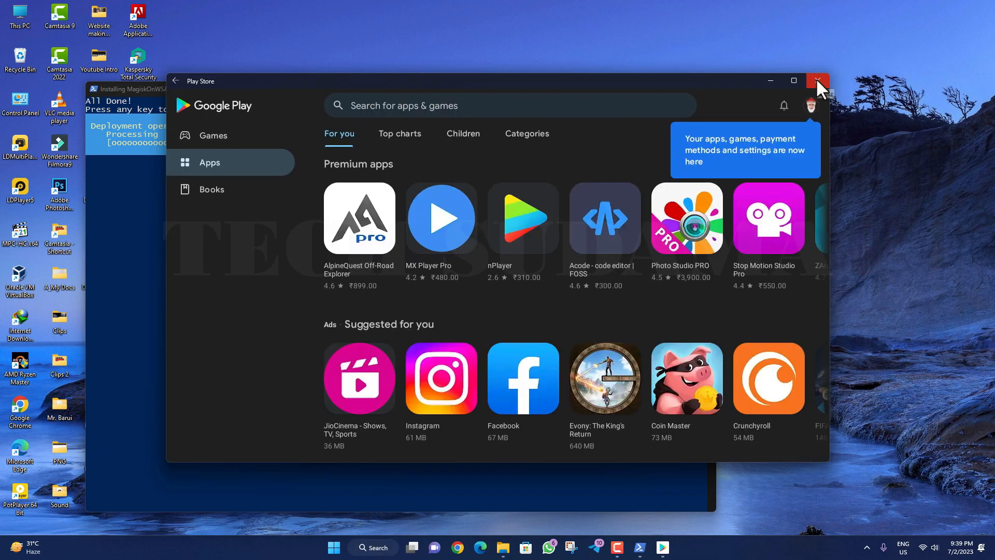
pyautogui.click(818, 81)
pyautogui.write('windows sub')
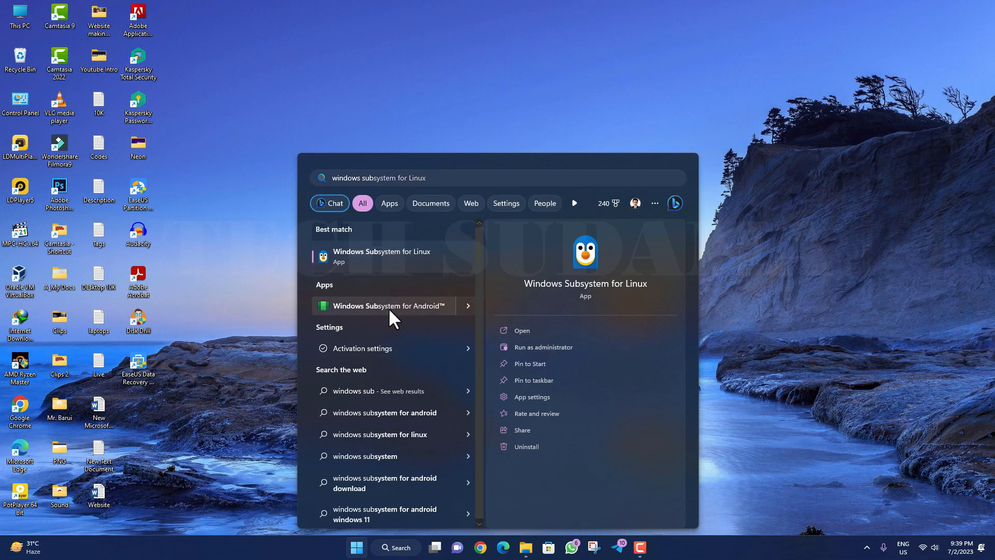
# - Switch Developer mode On in the Windows Subsystem for Android advanced settings
pyautogui.click(384, 305)
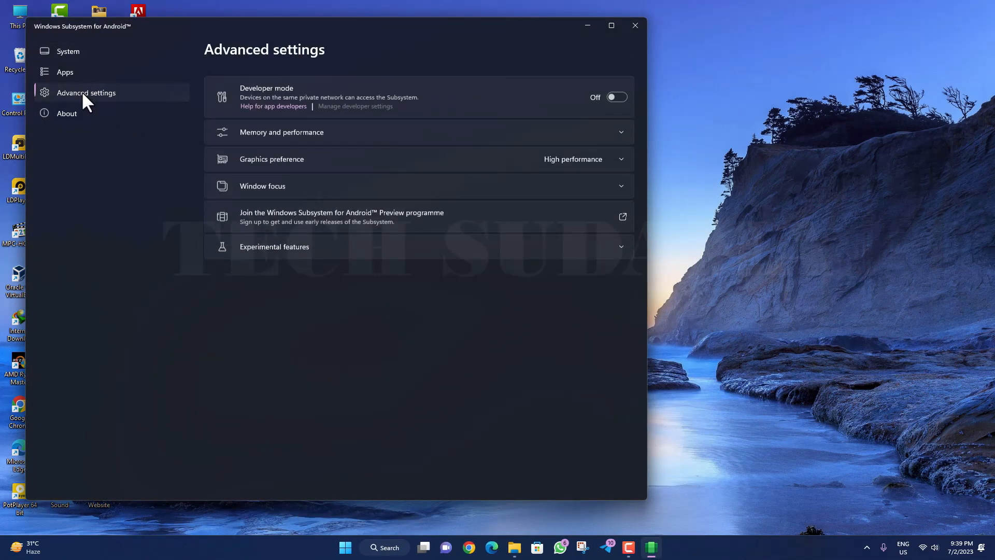
pyautogui.click(615, 88)
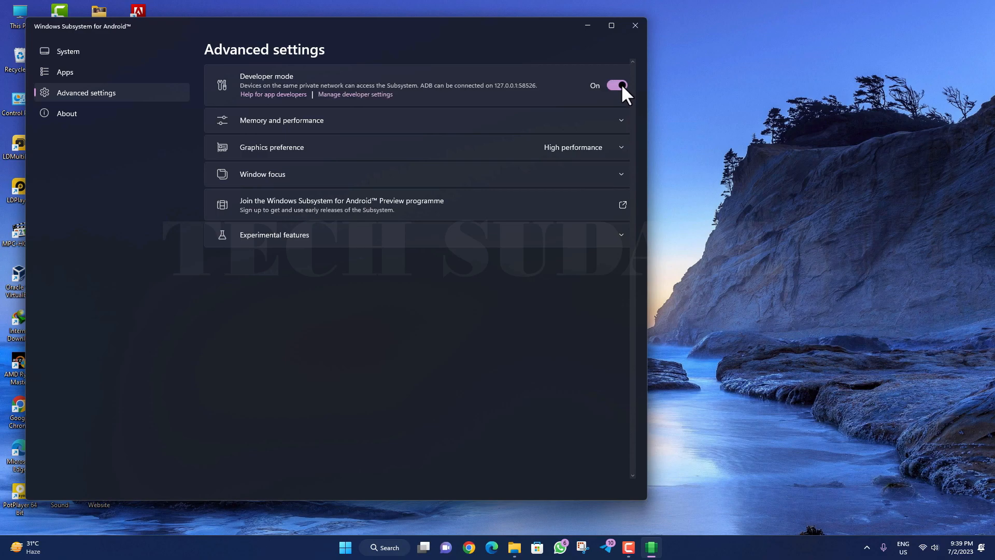
pyautogui.click(356, 548)
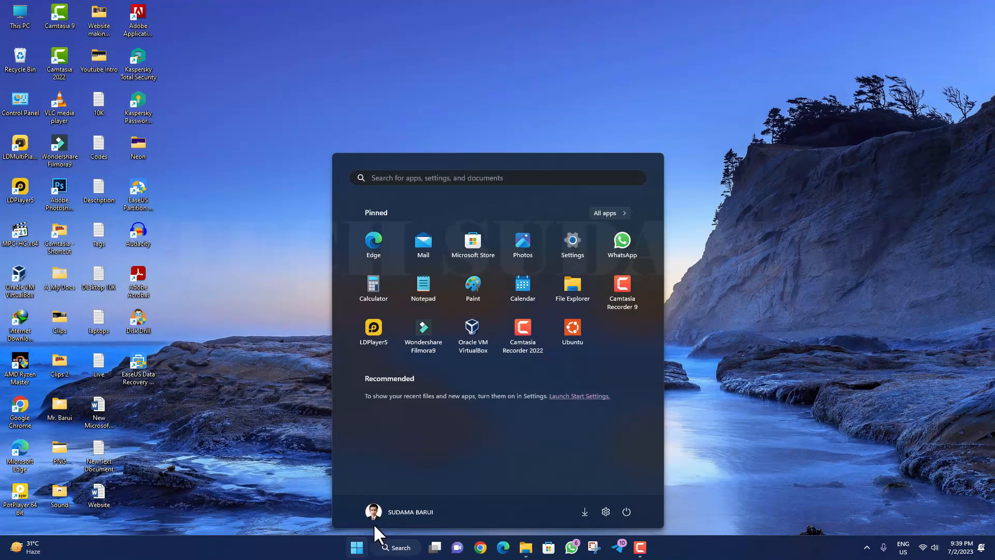